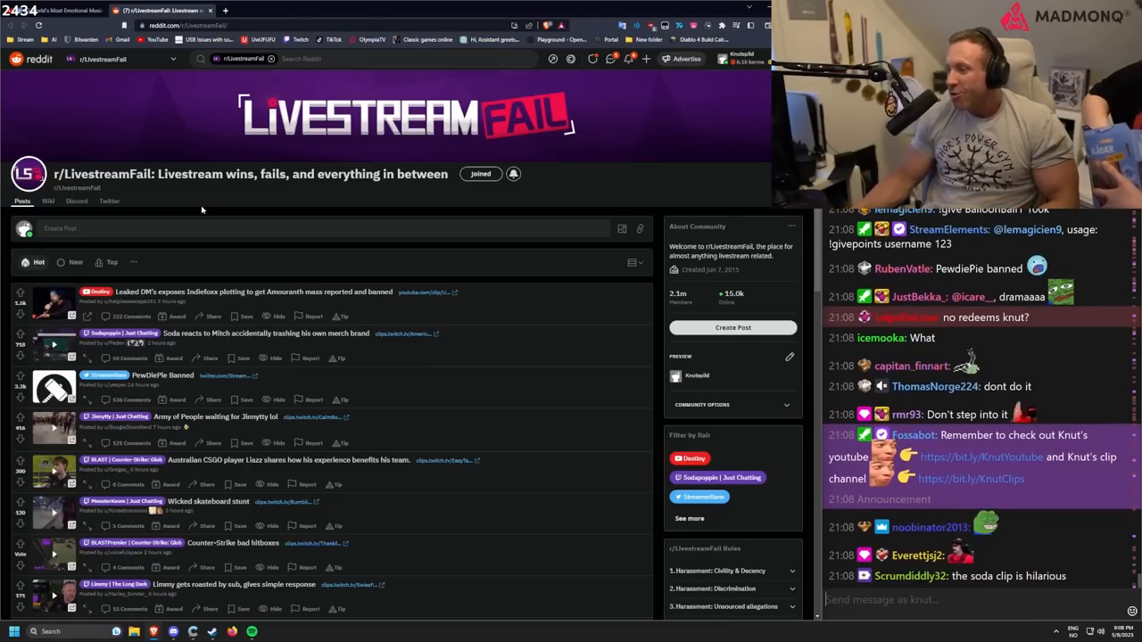
# - Scroll down the leaked DMs post and open its linked YouTube clip showing the tweet
pyautogui.scroll(-3)
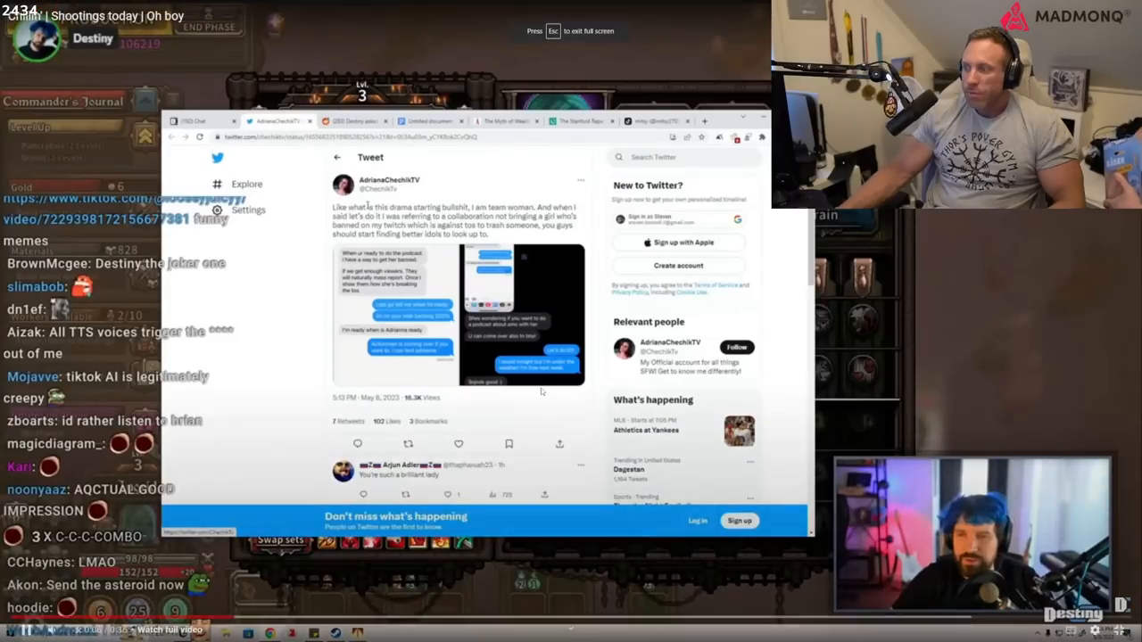
pyautogui.click(488, 313)
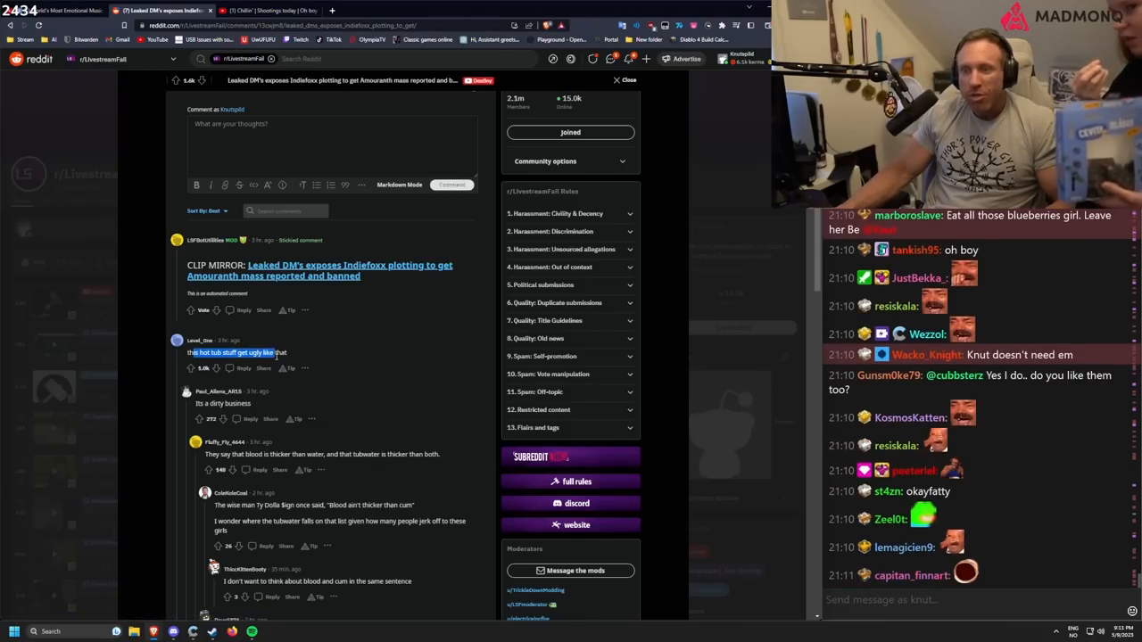
# - Read further down the leaked DMs post's comments, past the stickied clip mirror and top replies
pyautogui.scroll(-3)
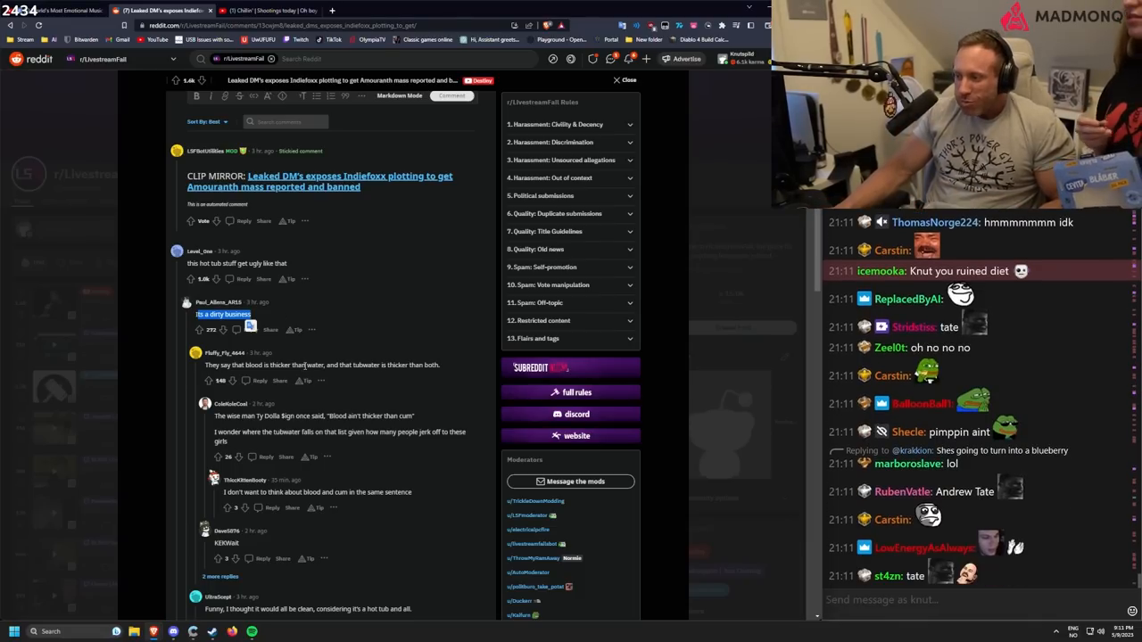
pyautogui.scroll(-3)
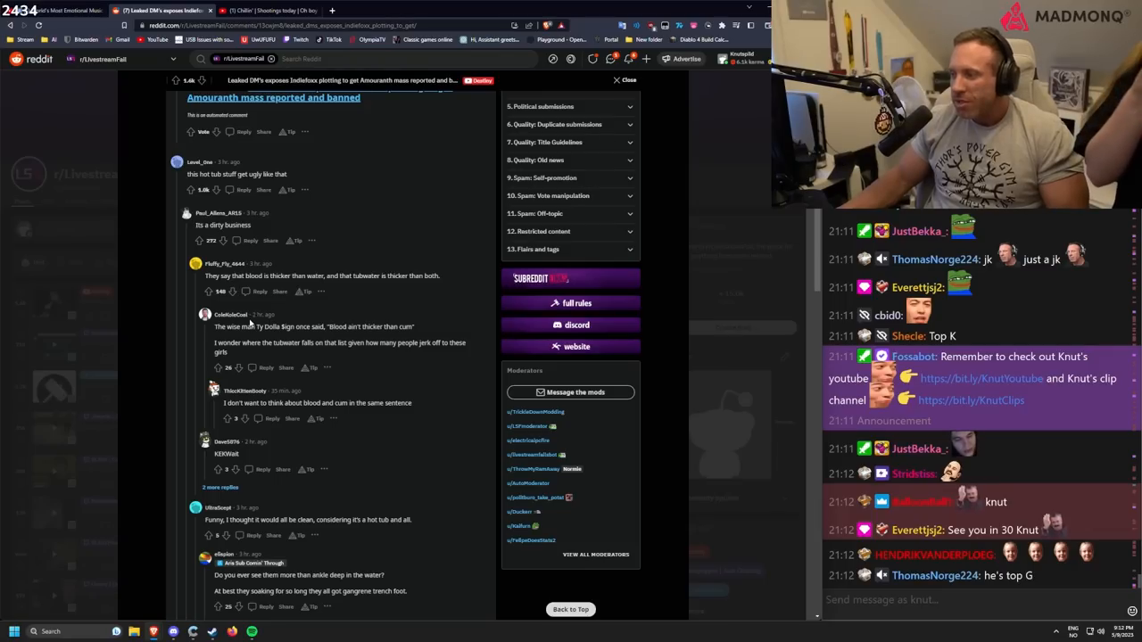
pyautogui.scroll(-3)
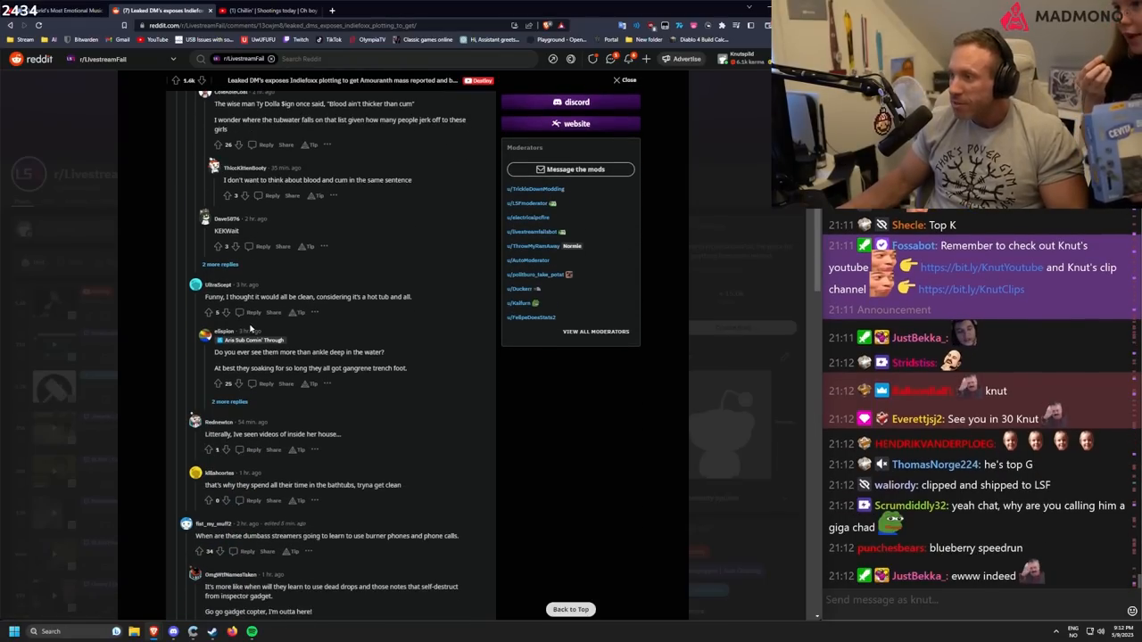
pyautogui.scroll(-3)
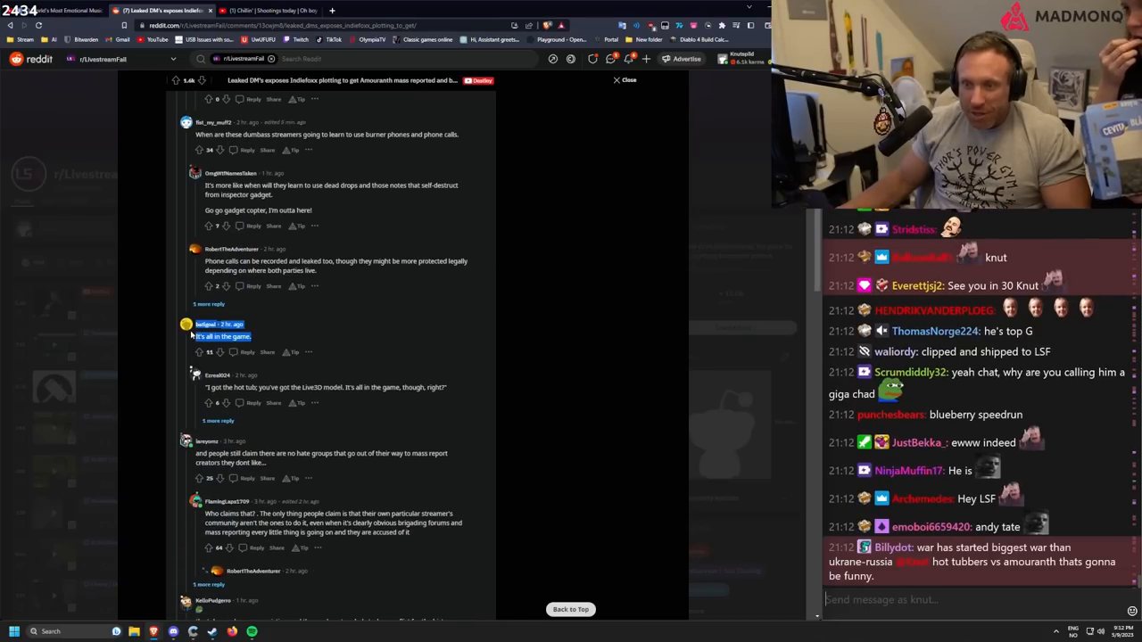
pyautogui.scroll(-3)
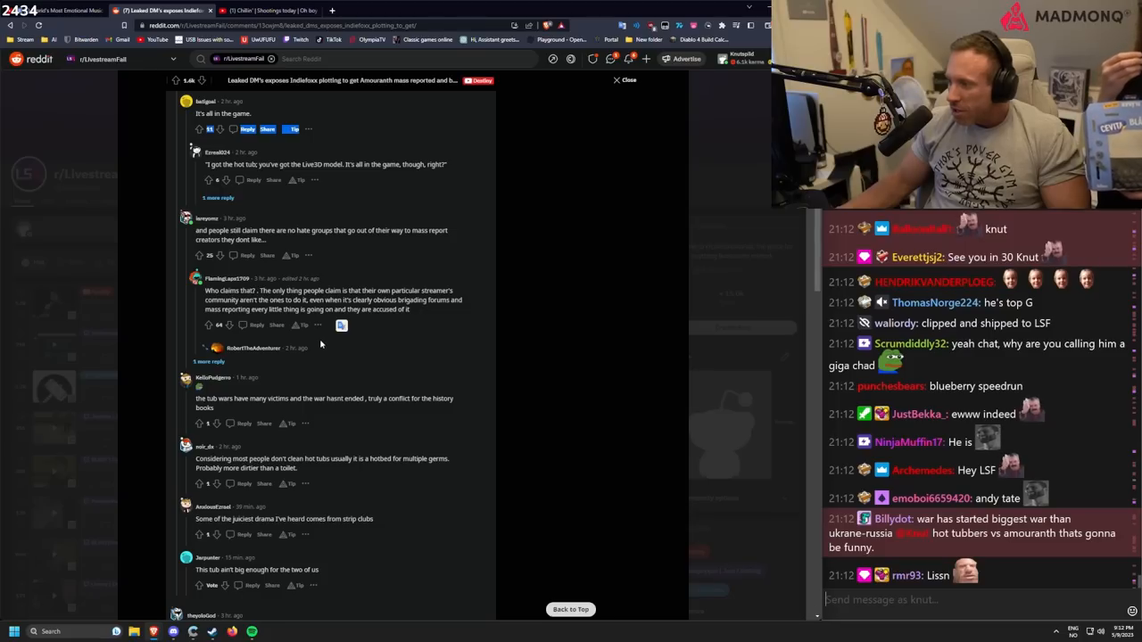
pyautogui.scroll(-3)
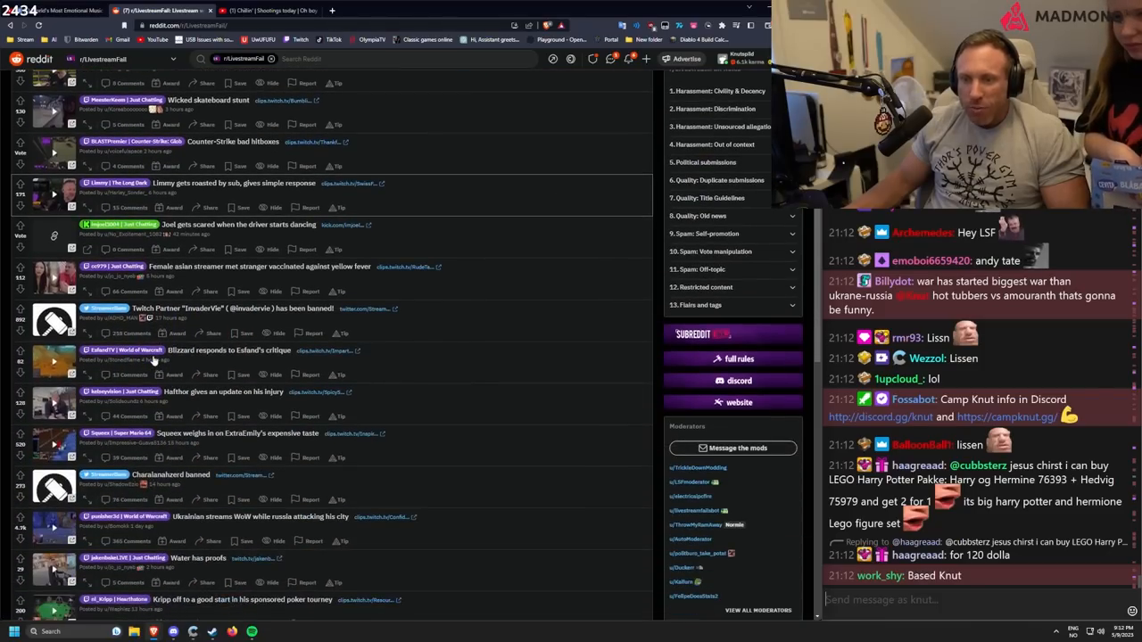
pyautogui.scroll(-3)
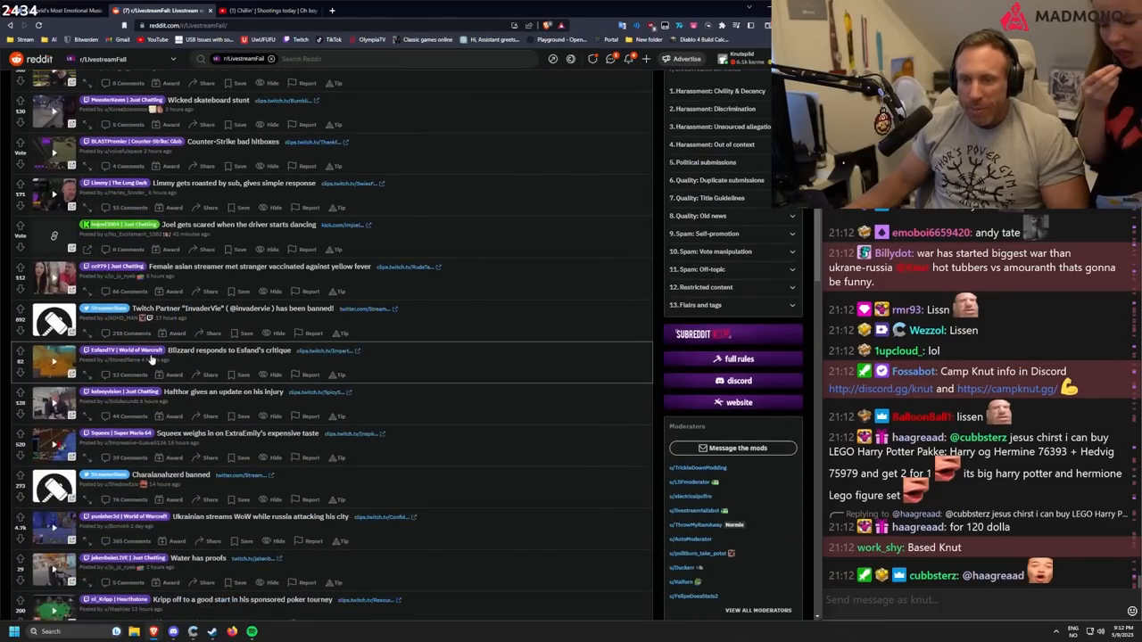
pyautogui.scroll(-3)
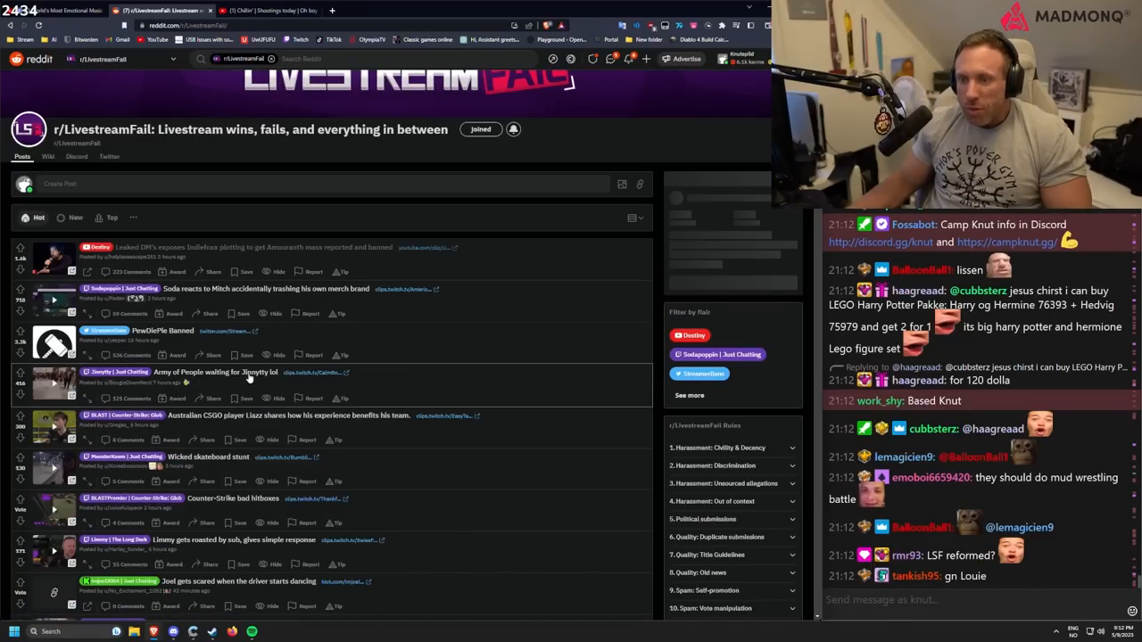
pyautogui.scroll(-3)
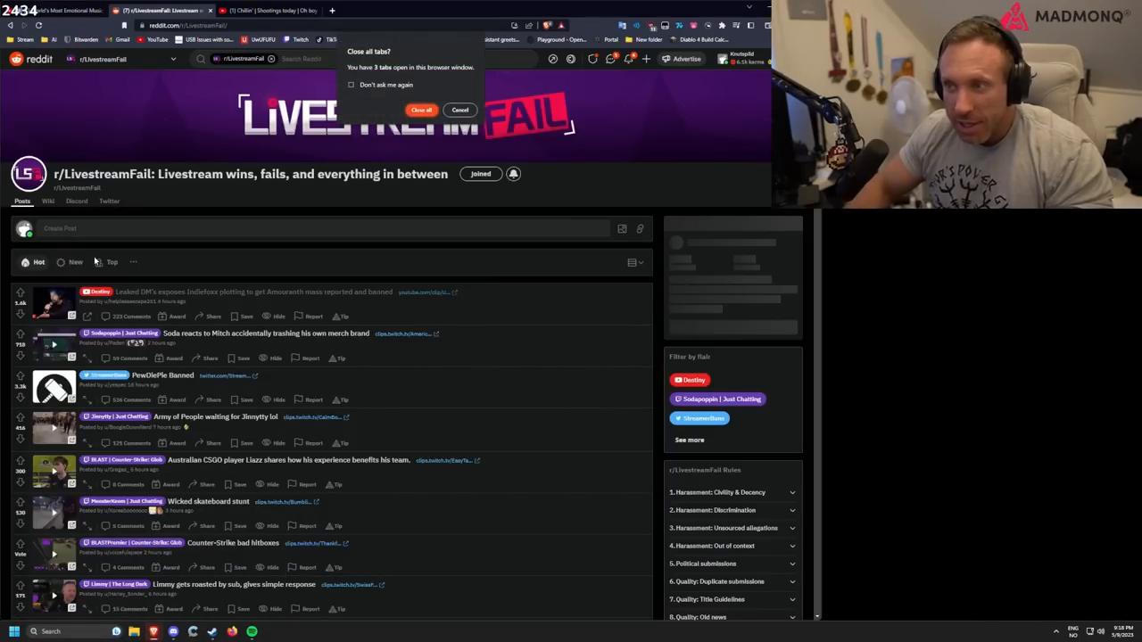
# - Keep the browser tabs open and play the Destiny tweet clip fullscreen
pyautogui.click(460, 110)
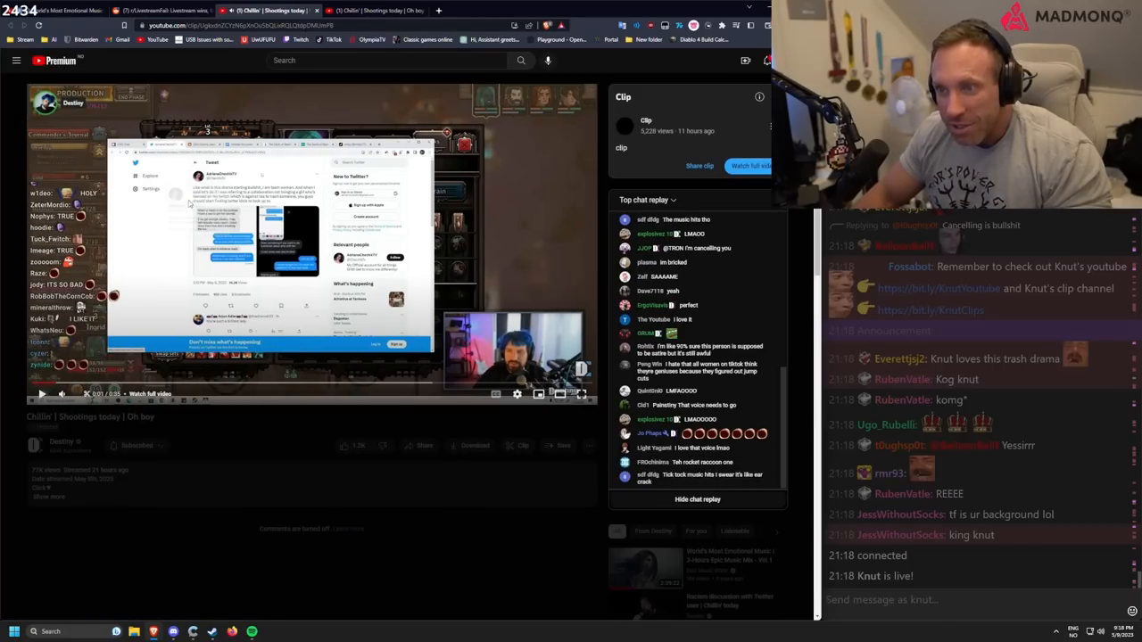
pyautogui.click(581, 394)
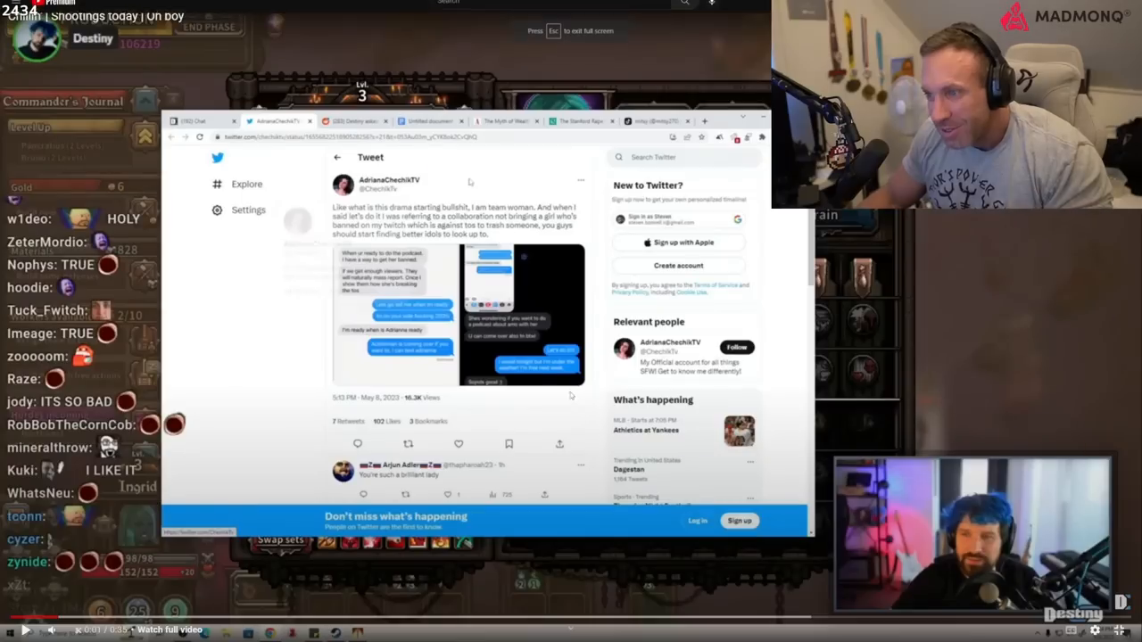